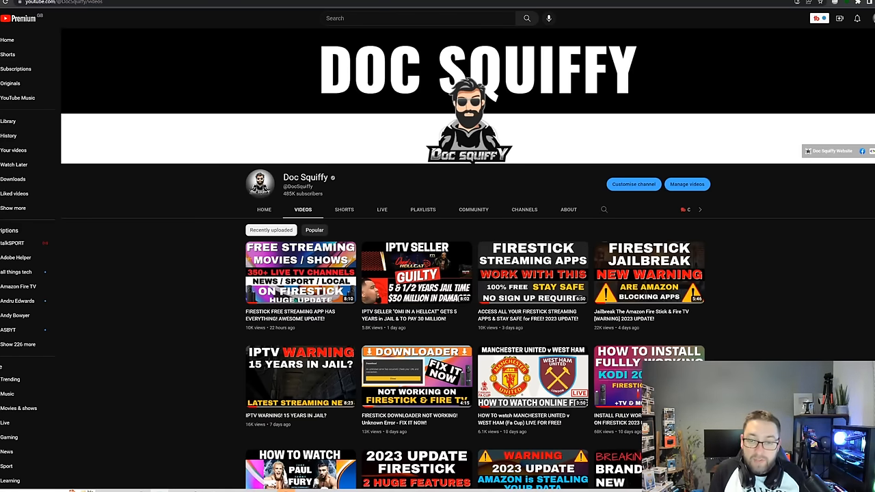
Move from the YouTube channel's videos page to the Fire TV home screen.
left_click(130, 120)
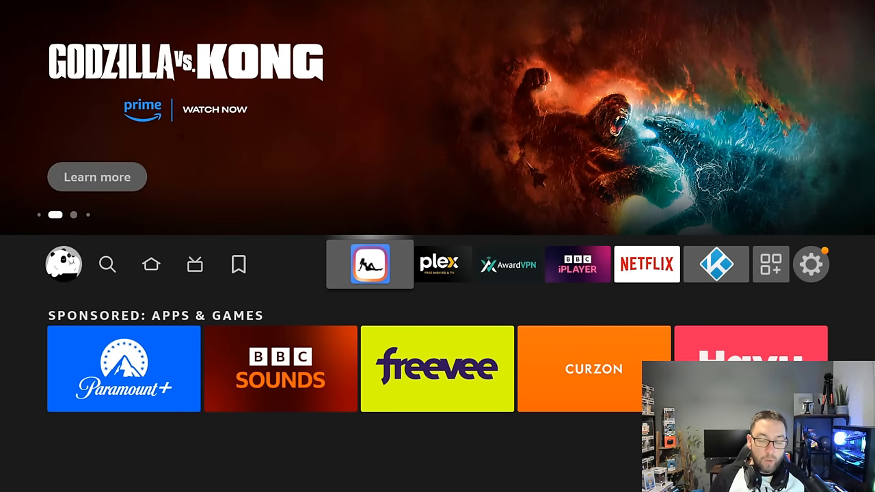
Launch the 18+ app, allow media and file access, then return home.
left_click(370, 265)
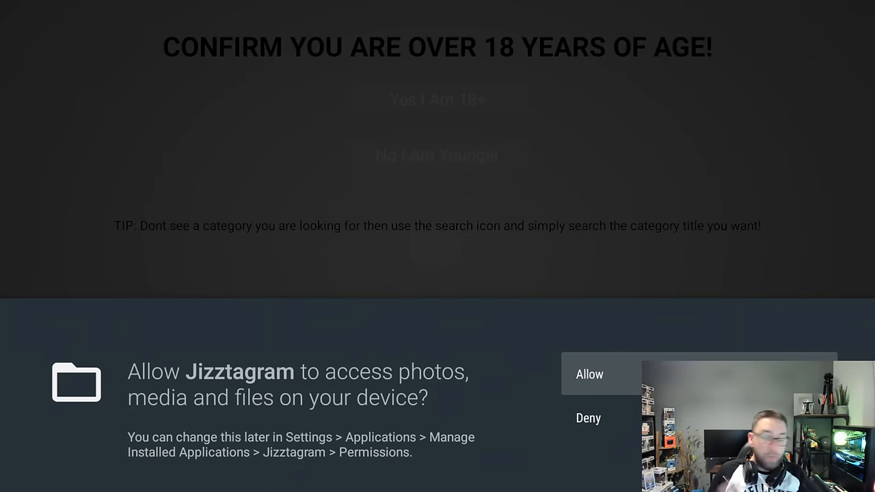
left_click(589, 374)
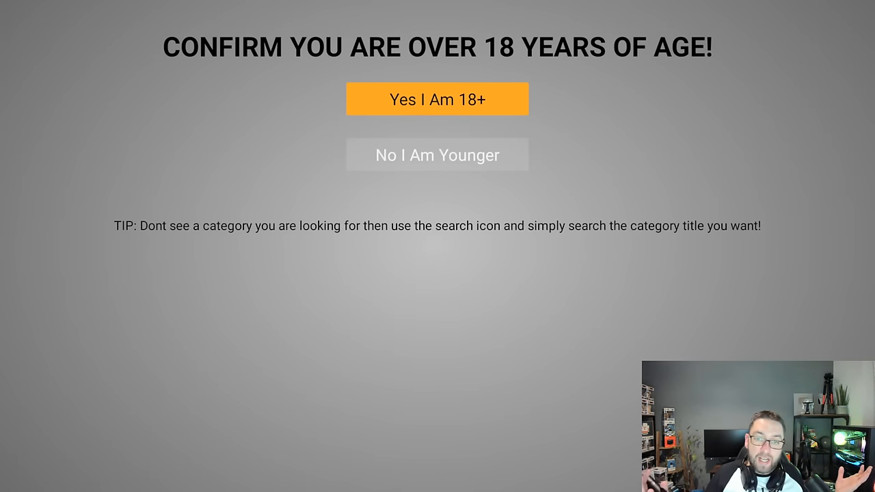
left_click(436, 99)
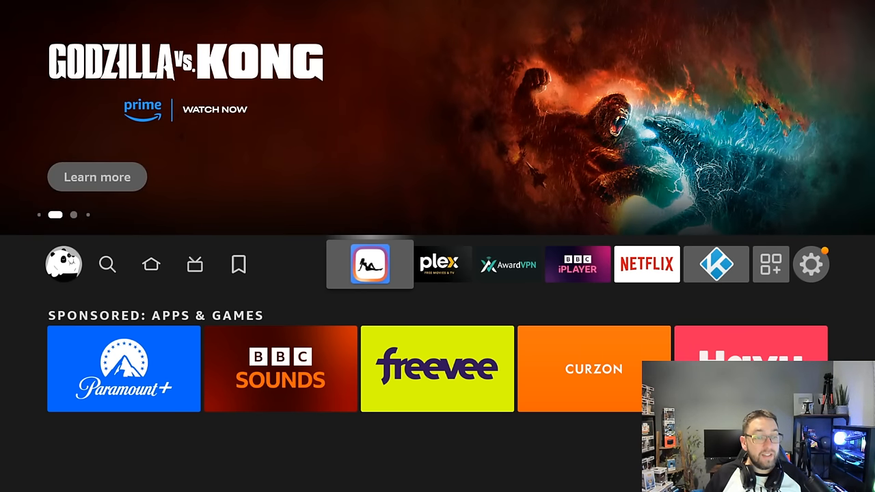
left_click(107, 263)
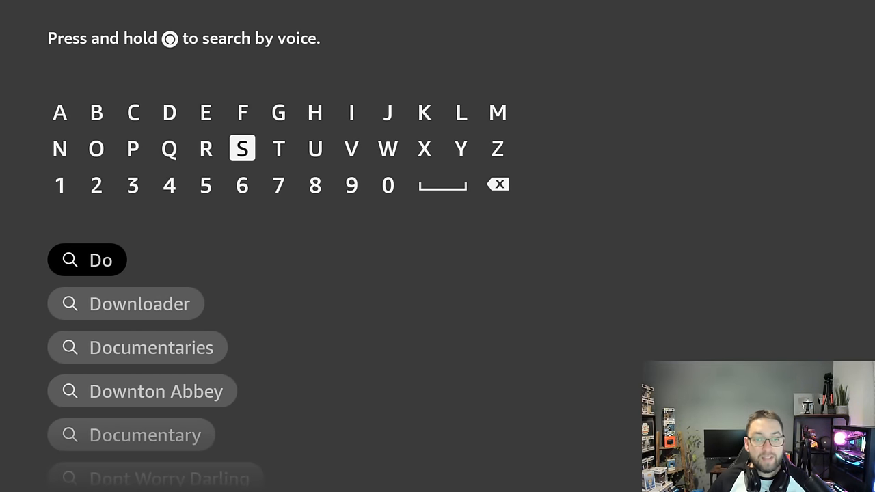
left_click(387, 149)
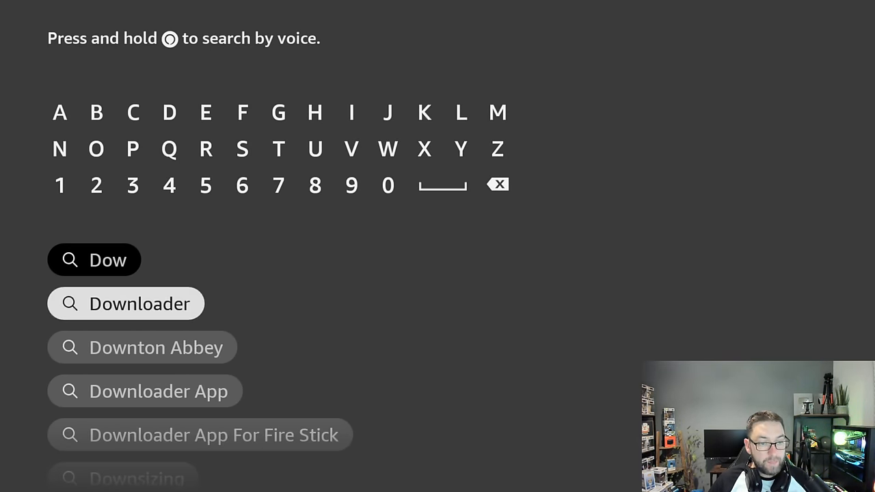
left_click(125, 303)
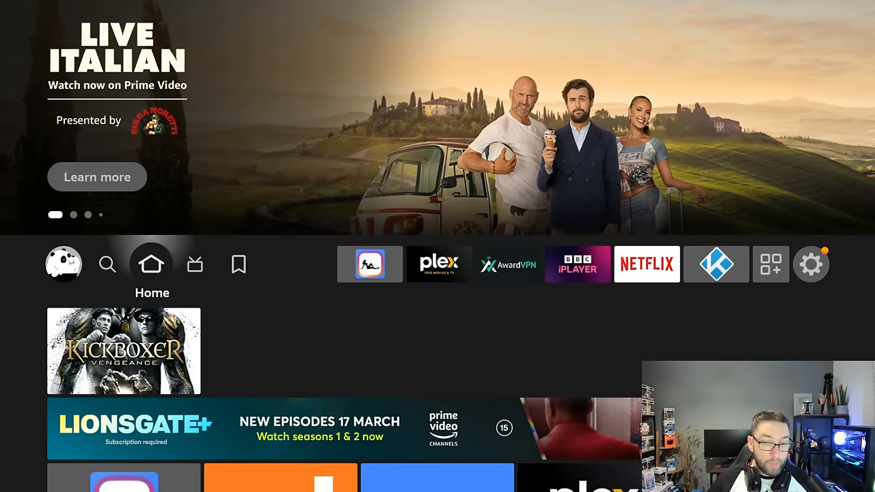
Open My Fire TV > Developer Options > Install unknown apps.
left_click(810, 264)
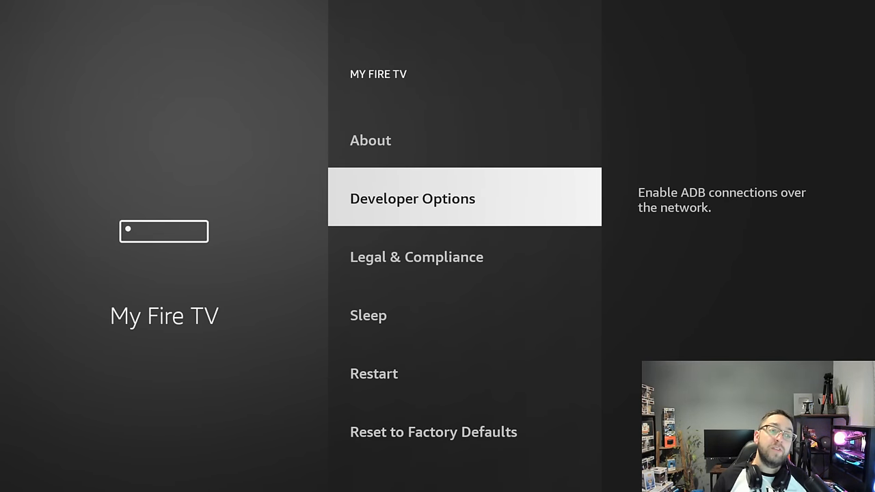
left_click(370, 141)
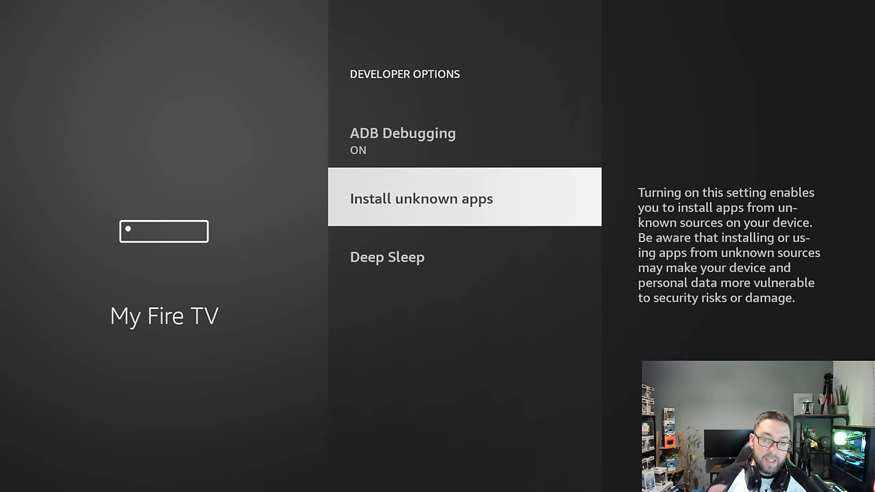
left_click(421, 198)
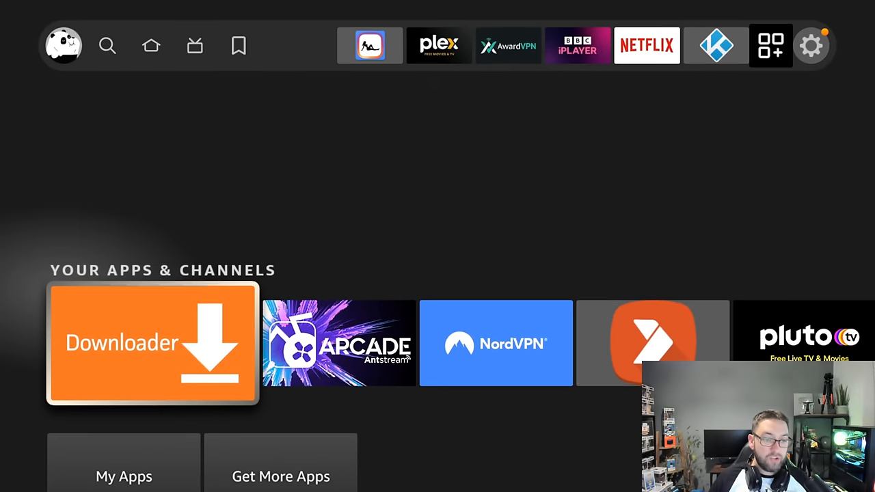
Launch Downloader and enter the download code to load the docsquiffy.com downloads page.
left_click(152, 345)
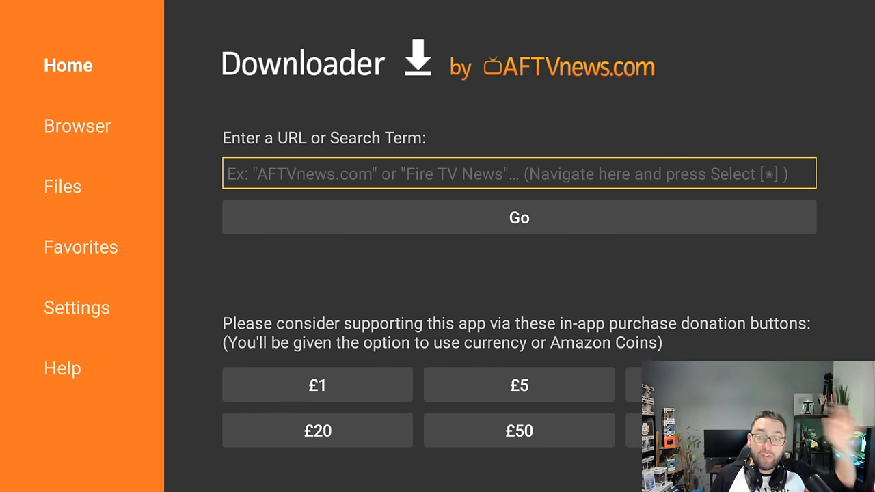
left_click(518, 173)
type("7572")
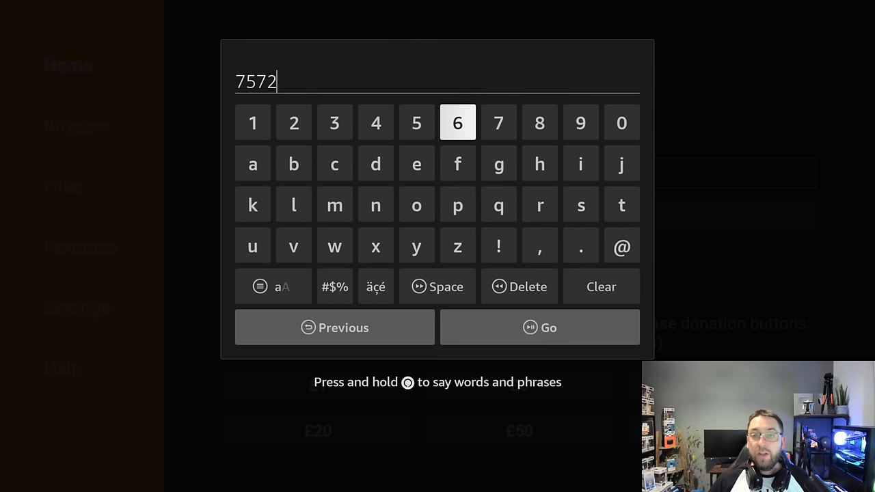
left_click(548, 327)
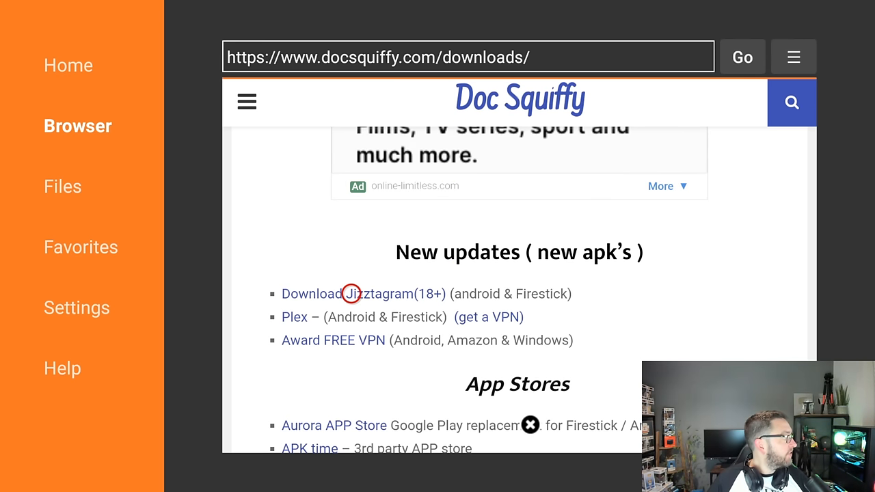
mouse_move(556, 293)
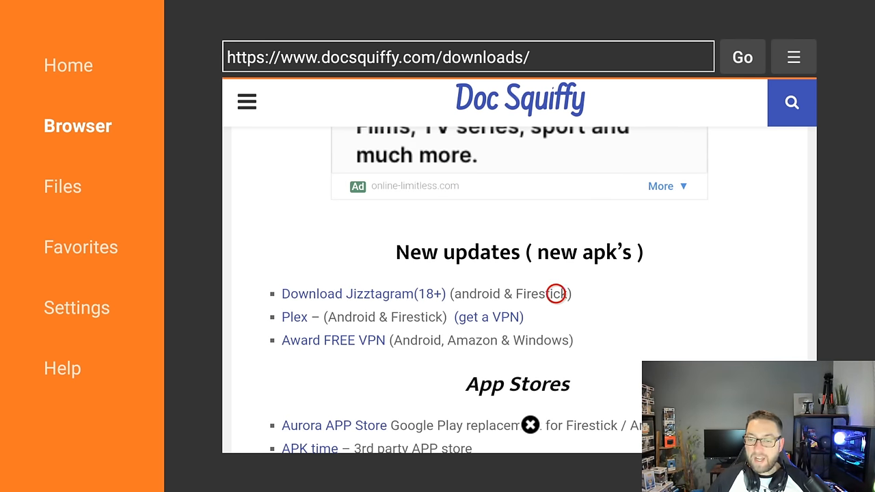
Scroll the Doc Squiffy downloads to the Jizztagram page's Firestick Download button.
scroll("down", 3)
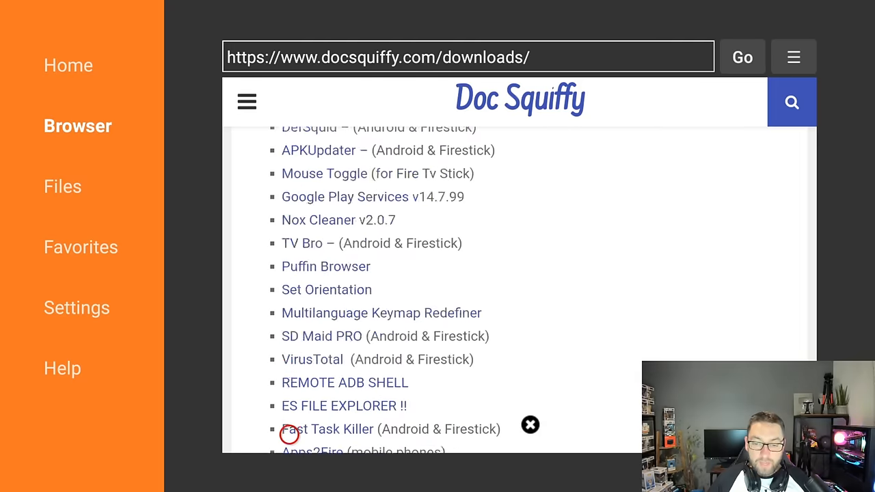
scroll("down", 3)
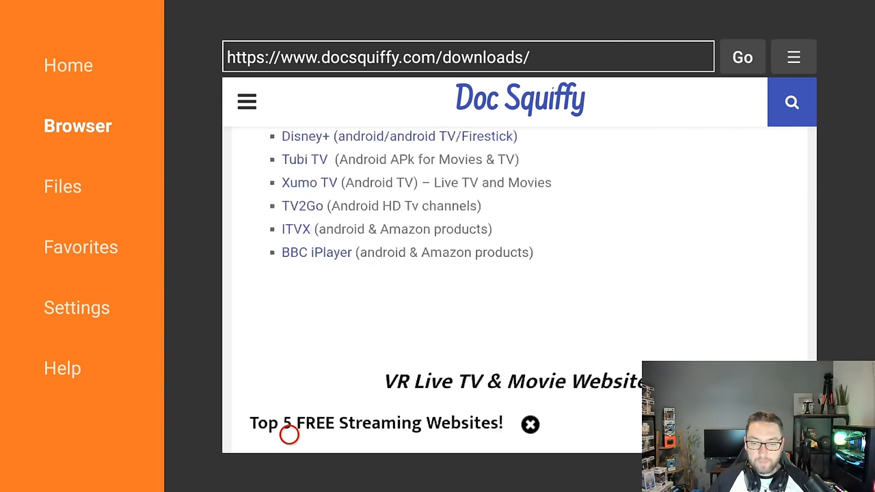
scroll("down", 3)
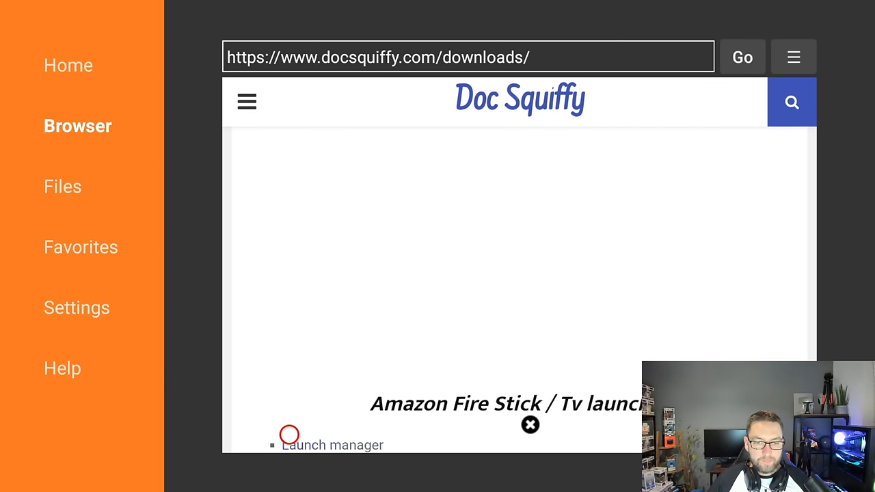
scroll("down", 3)
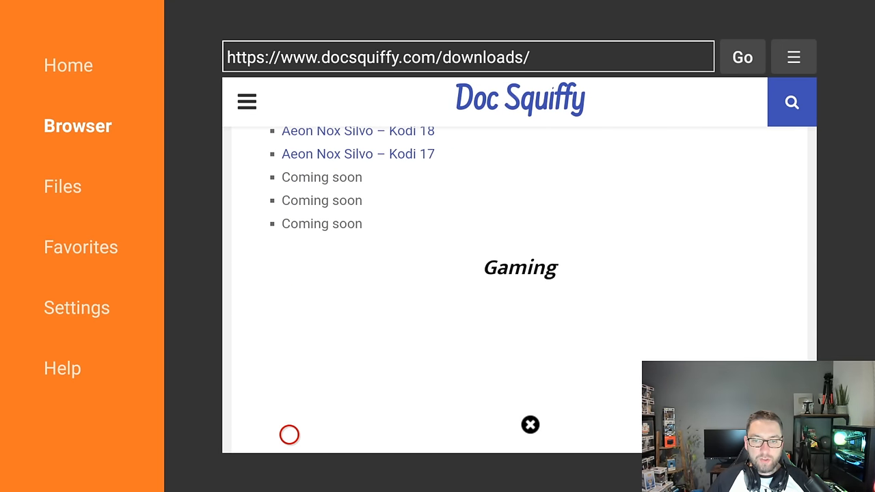
scroll("down", 3)
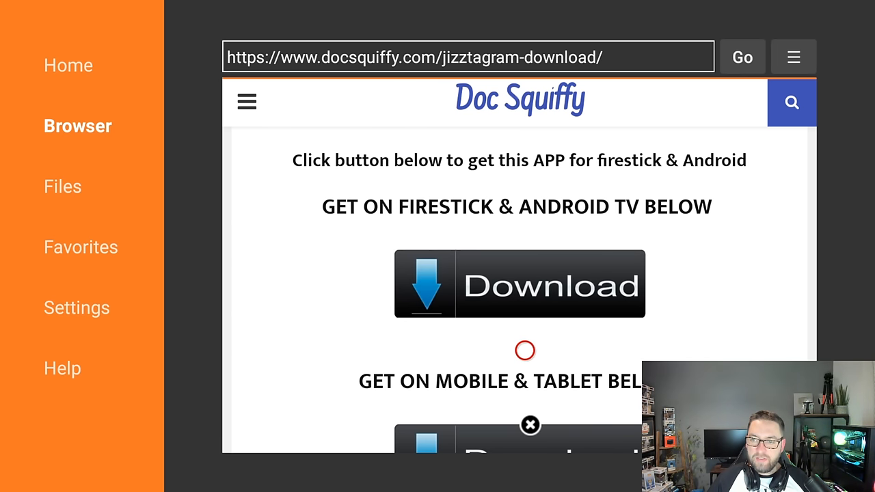
scroll("down", 3)
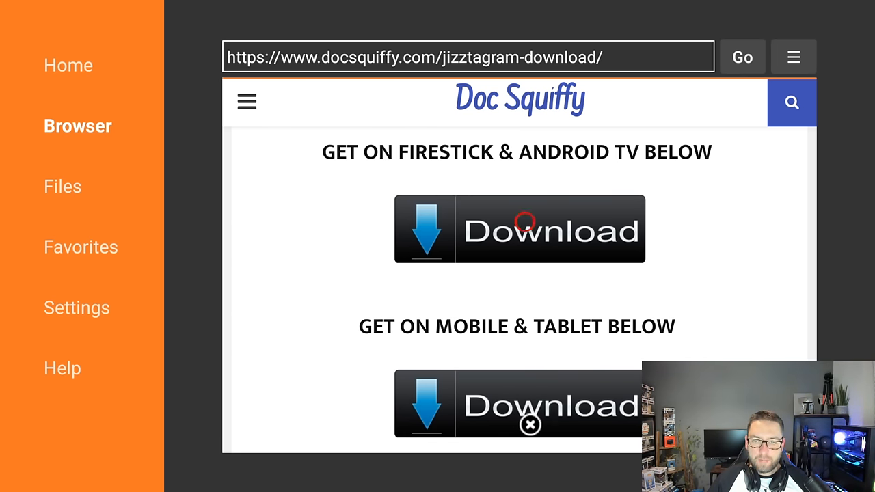
Download the Firestick Jizztagram APK and install it as an update.
left_click(518, 229)
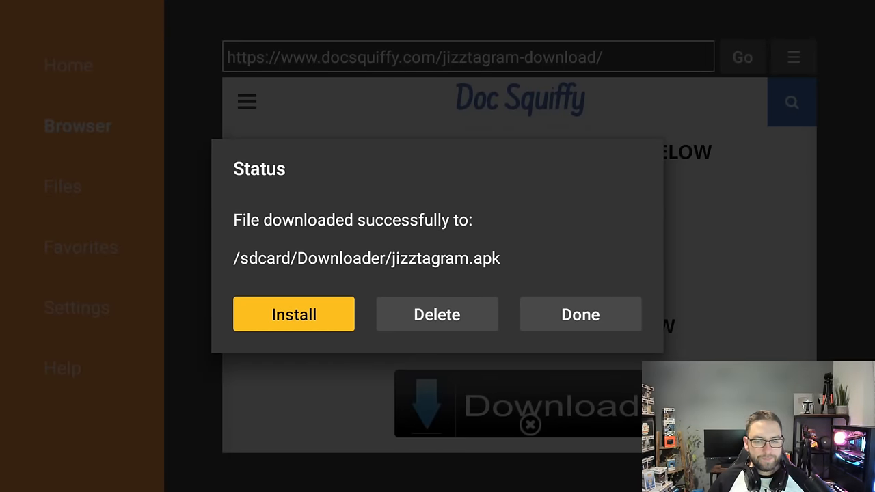
left_click(293, 314)
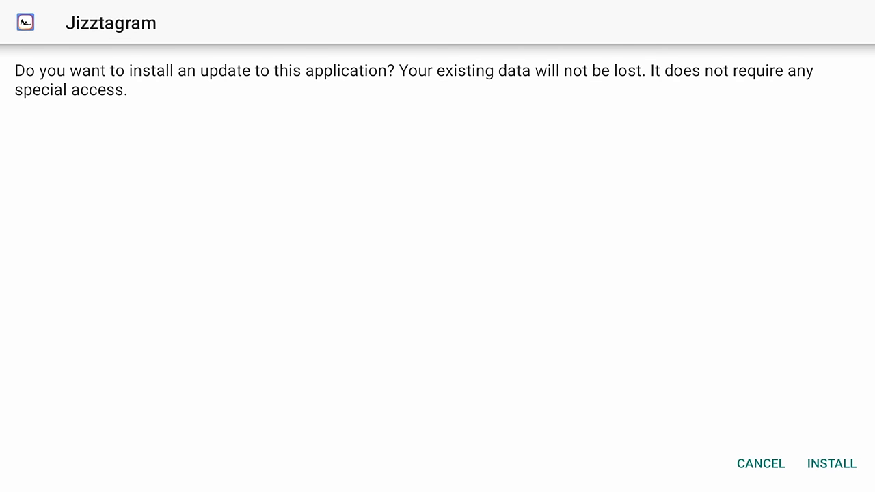
left_click(831, 464)
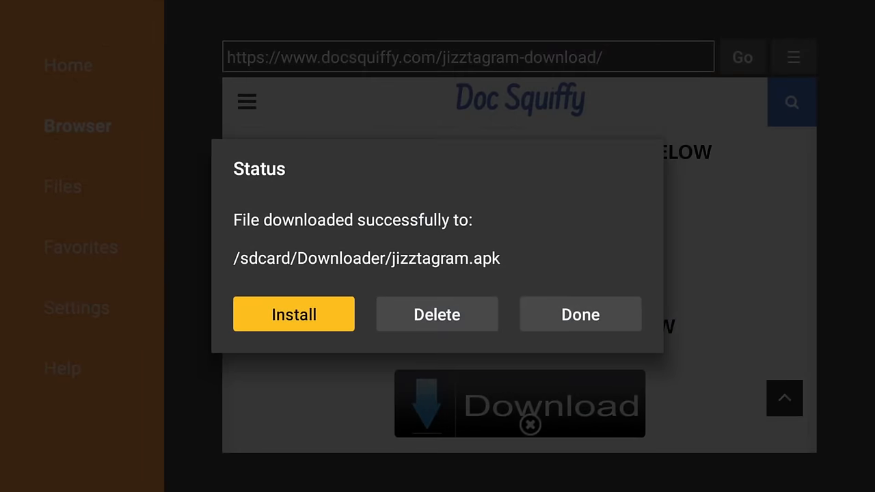
left_click(437, 314)
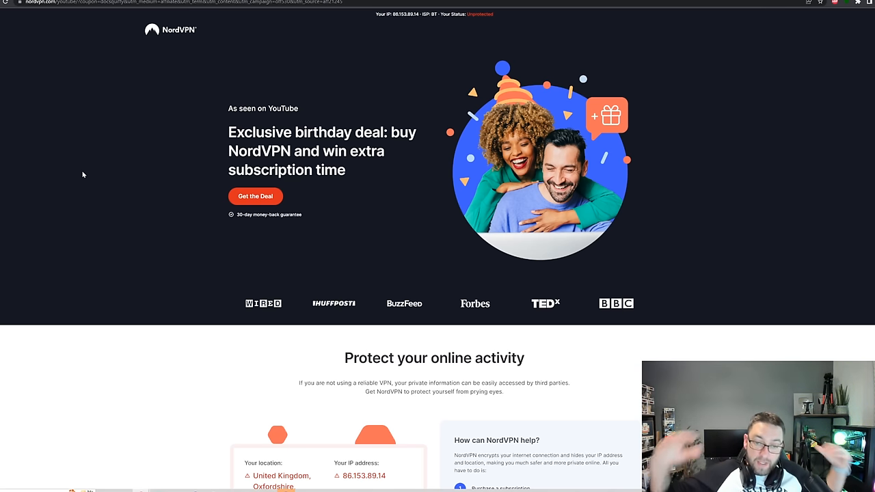
mouse_move(290, 214)
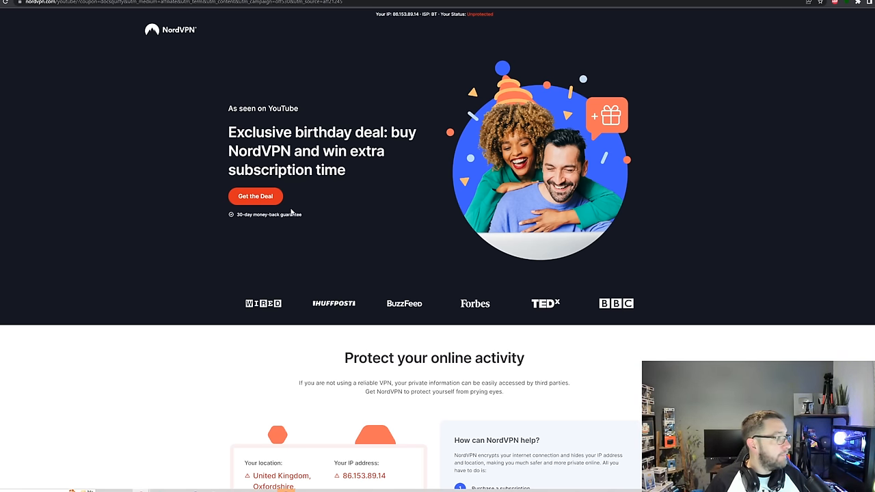
View the NordVPN birthday deal page, then return to Doc Squiffy's videos page.
left_click(254, 197)
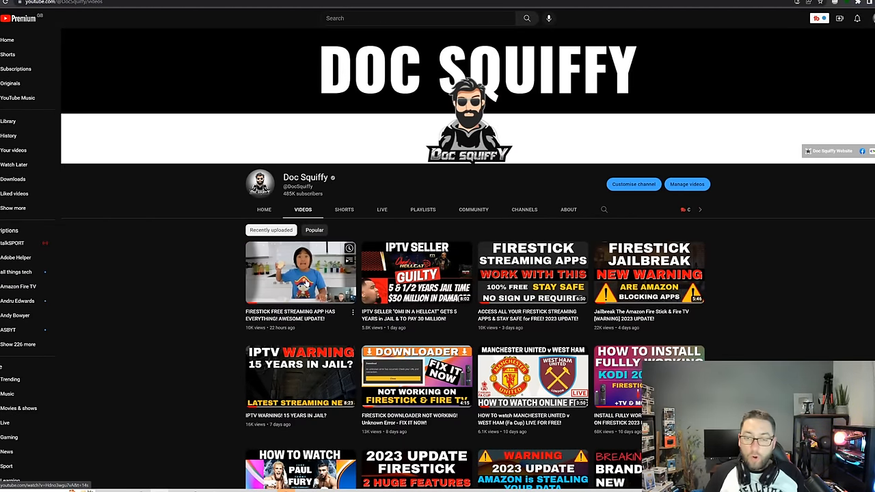
left_click(315, 230)
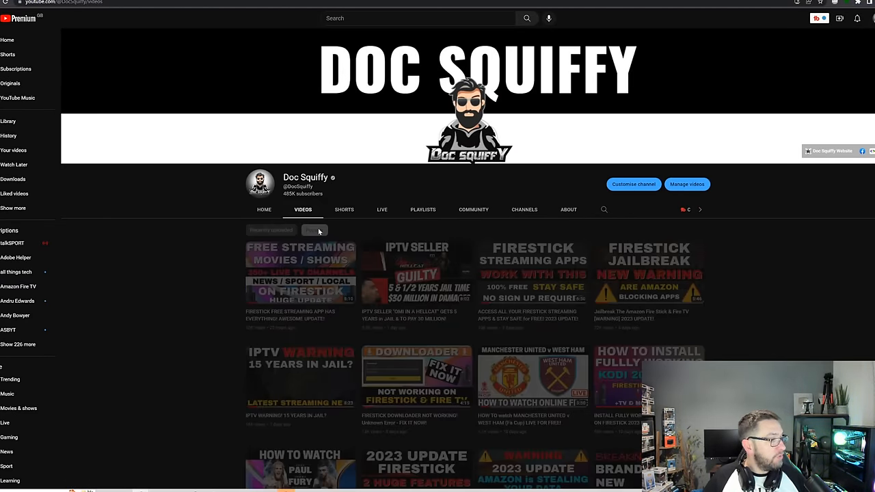
left_click(314, 230)
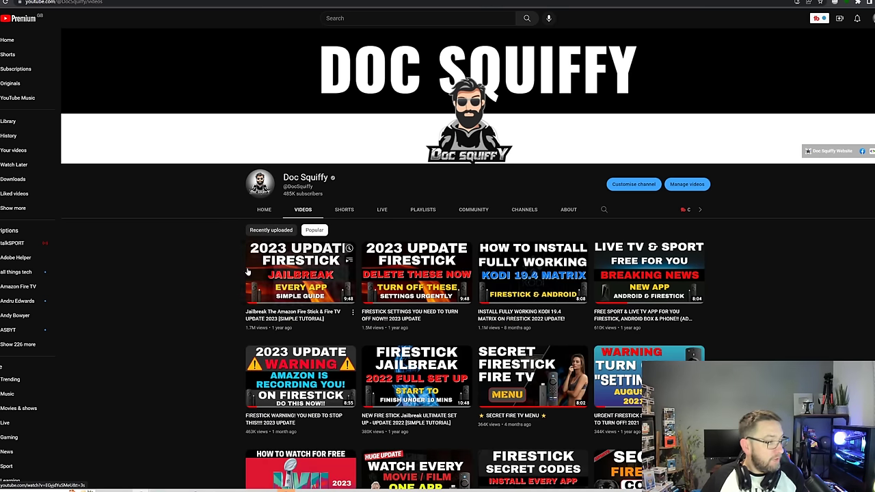
mouse_move(226, 306)
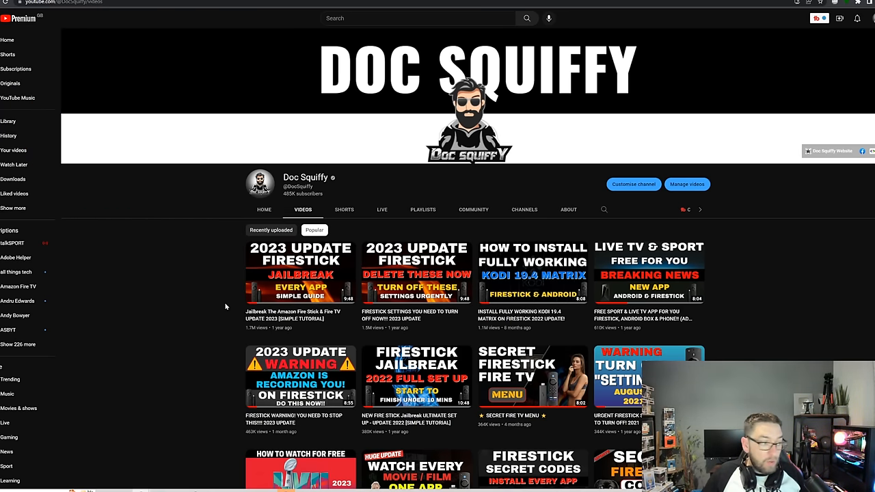
mouse_move(301, 321)
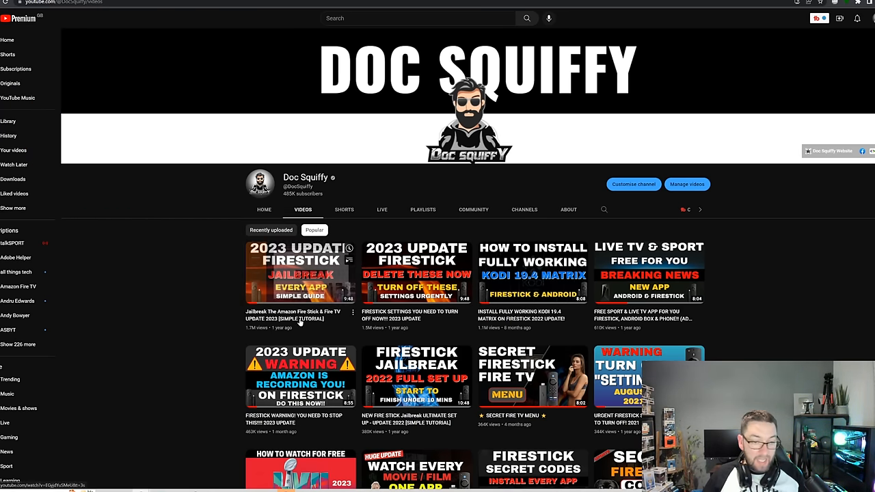
scroll("down", 3)
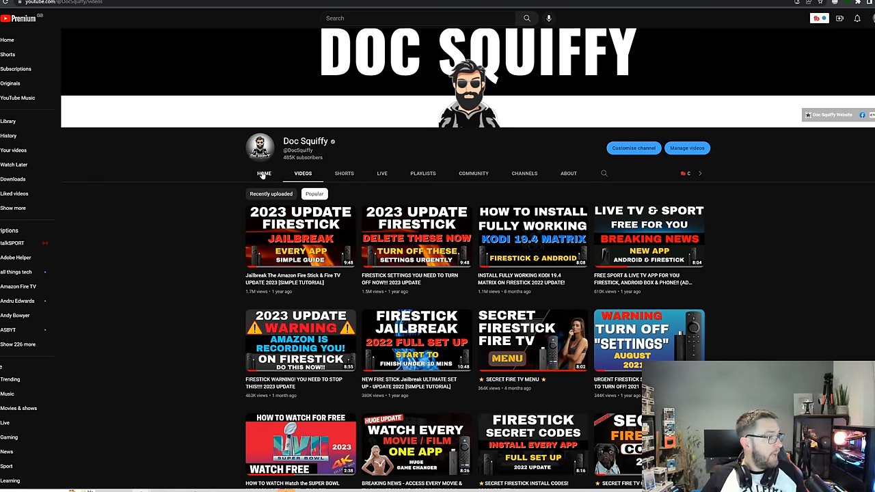
left_click(271, 193)
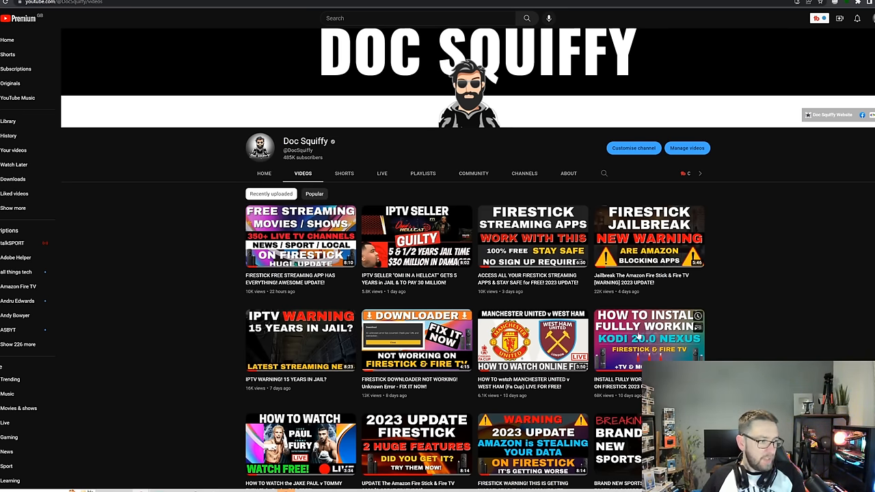
scroll("down", 3)
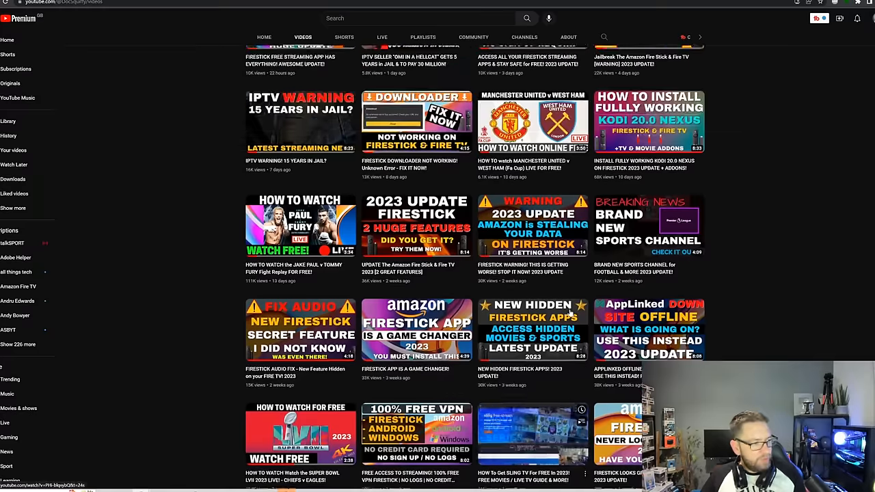
scroll("up", 3)
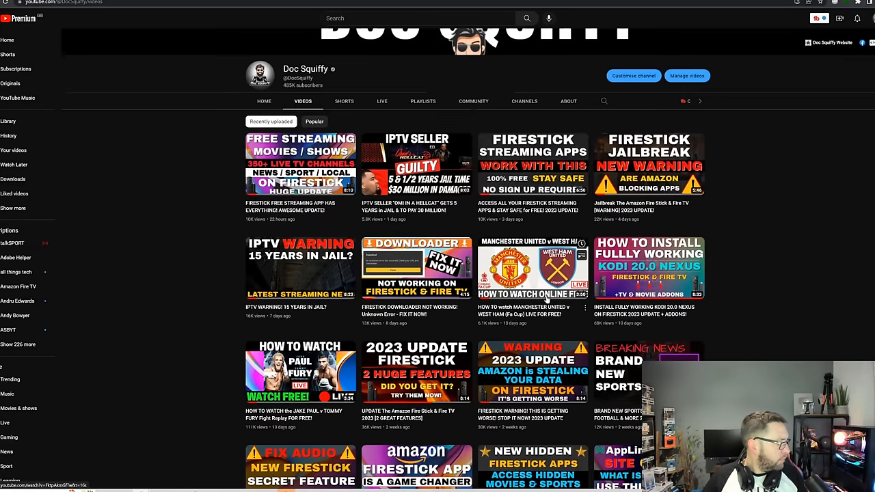